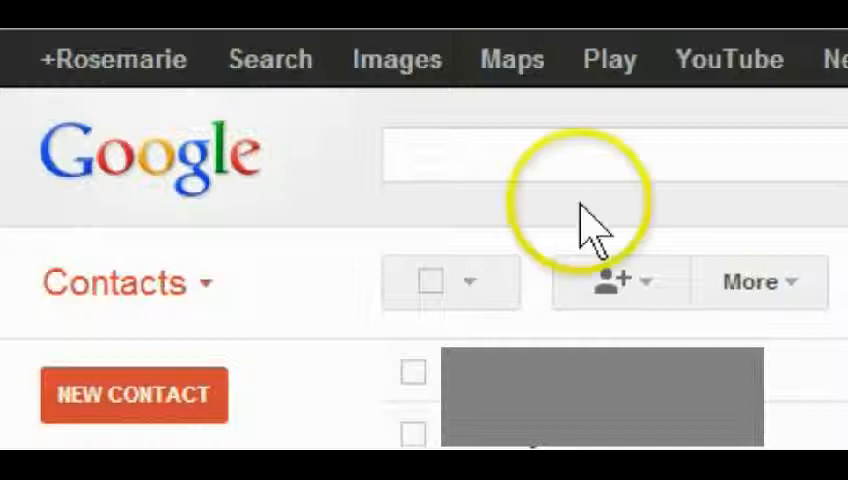
Bring up the Export contacts dialog from the contact list's extra actions
{"action": "left_click", "coordinate": [204, 284]}
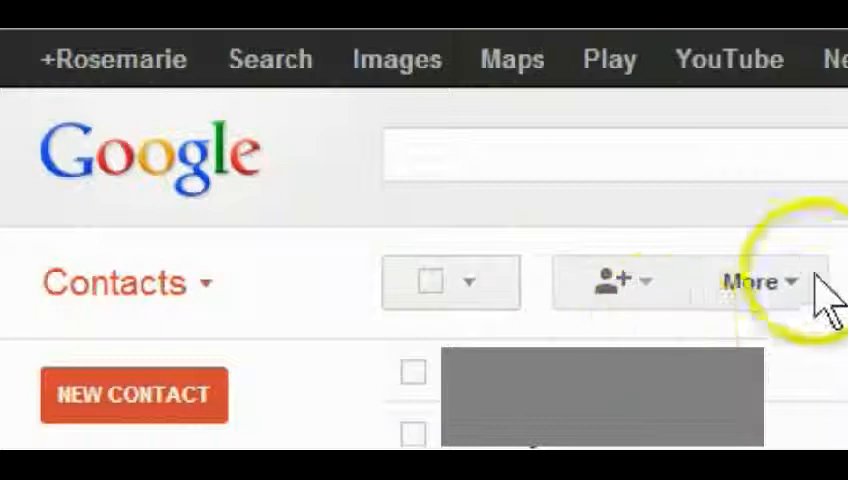
{"action": "left_click", "coordinate": [764, 282]}
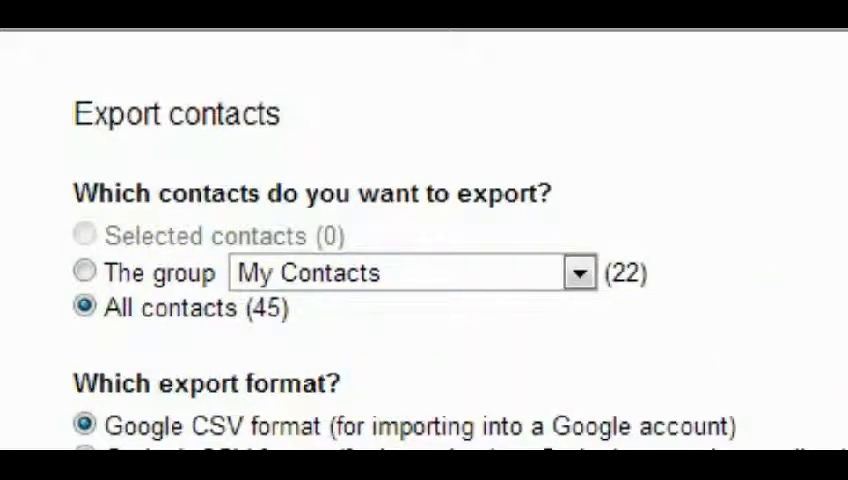
Export all 45 contacts as a Google CSV file downloaded to the computer
{"action": "scroll", "scroll_direction": "down", "scroll_amount": 3}
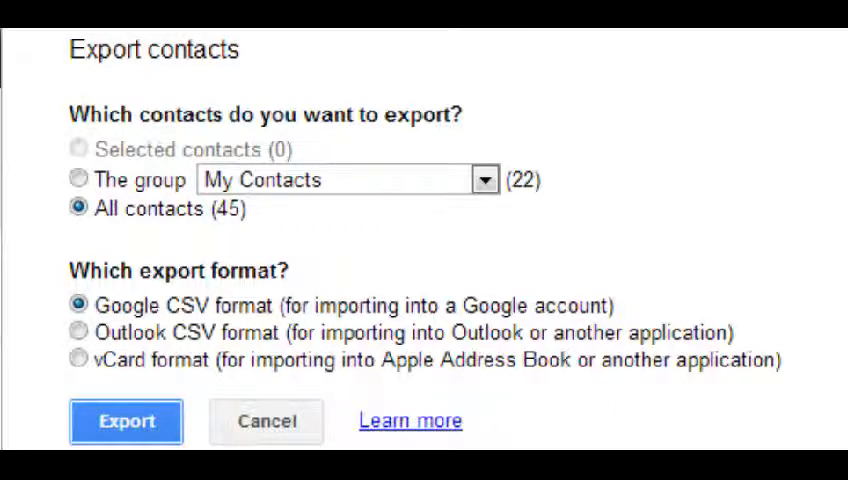
{"action": "left_click", "coordinate": [126, 420]}
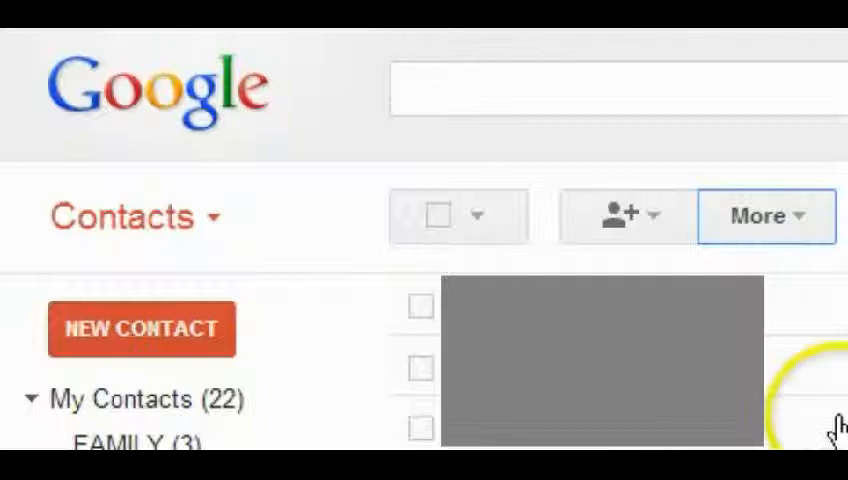